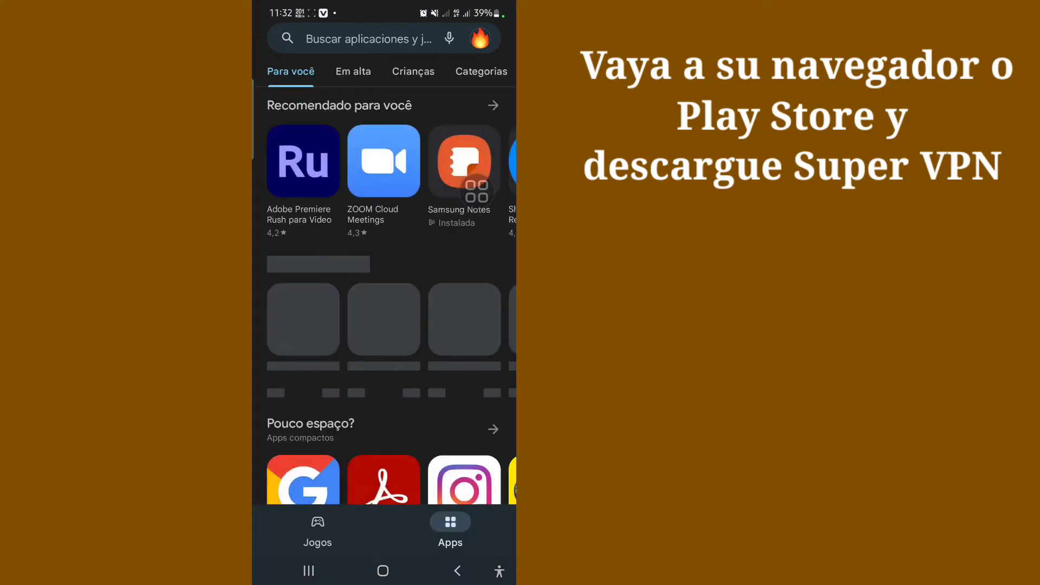
Search the Play Store for 'super vpn' to show the SuperVPN Fast VPN Client result
left_click(368, 38)
type("super sus")
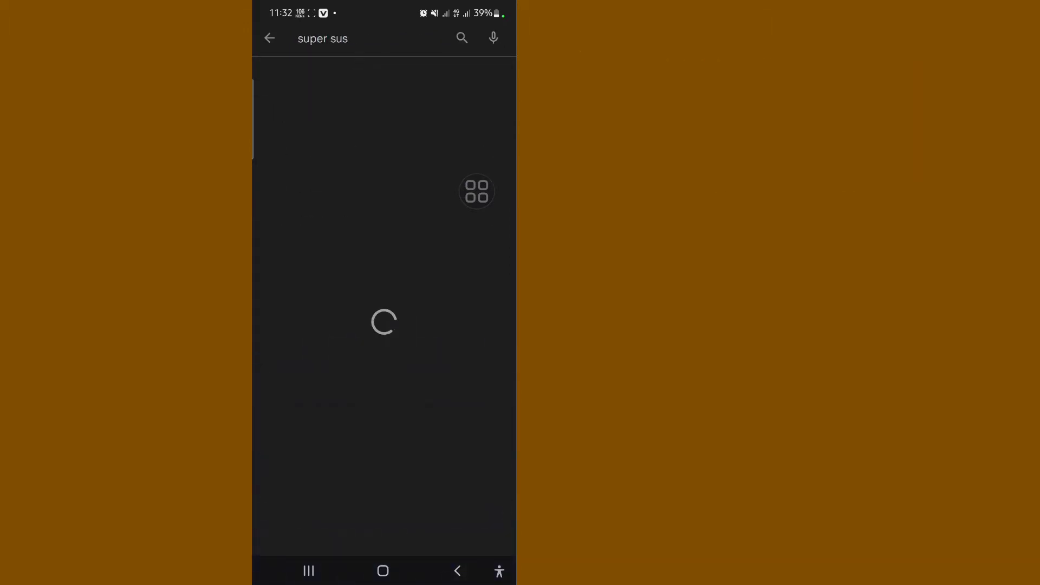
left_click(358, 38)
type("vpn")
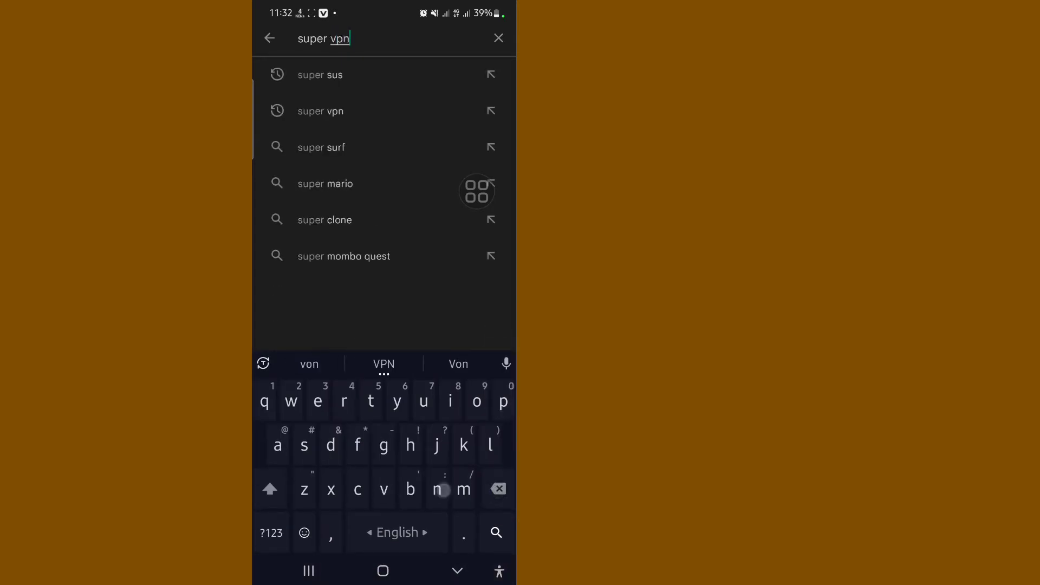
left_click(320, 110)
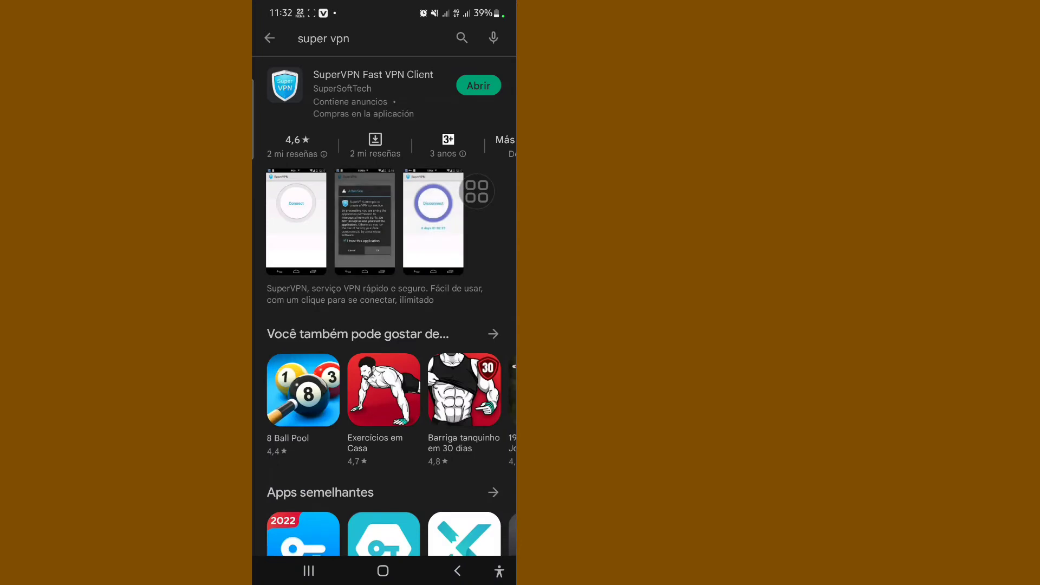
Open the installed SuperVPN Fast VPN Client from its search result
left_click(478, 85)
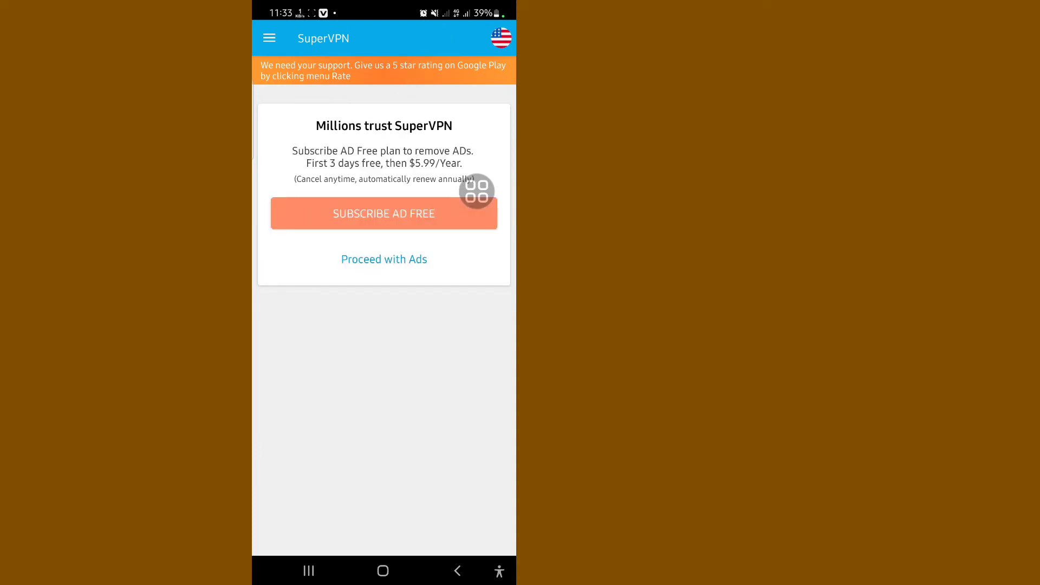
Continue with the ad-supported version and change the server location from US to UK
left_click(383, 258)
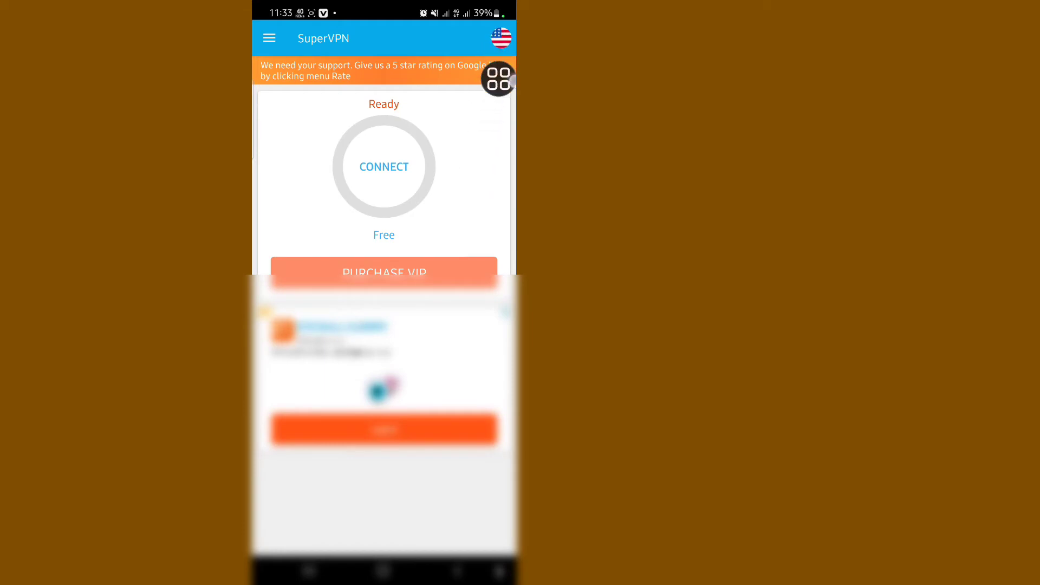
left_click(500, 38)
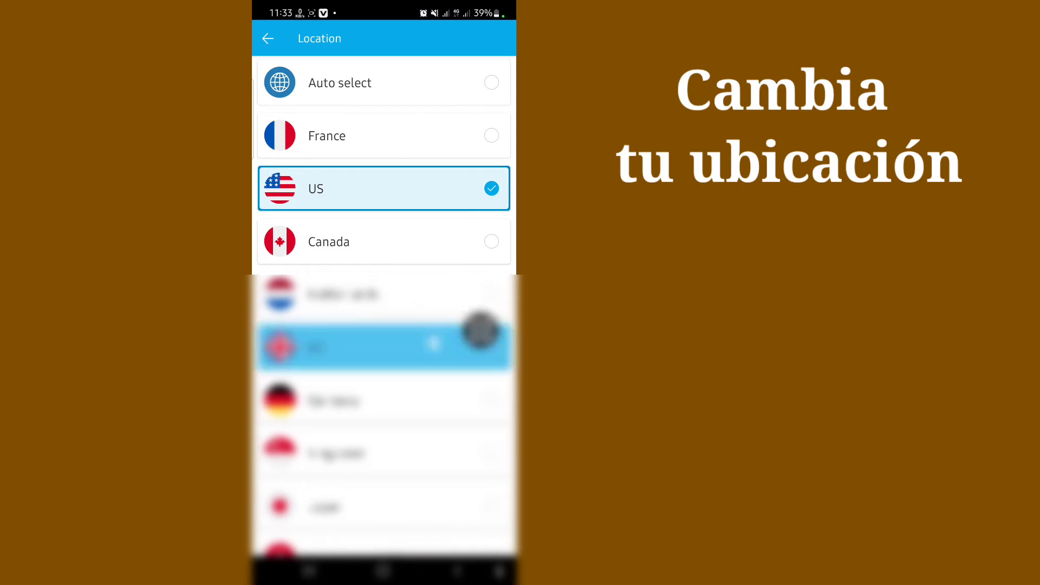
left_click(268, 38)
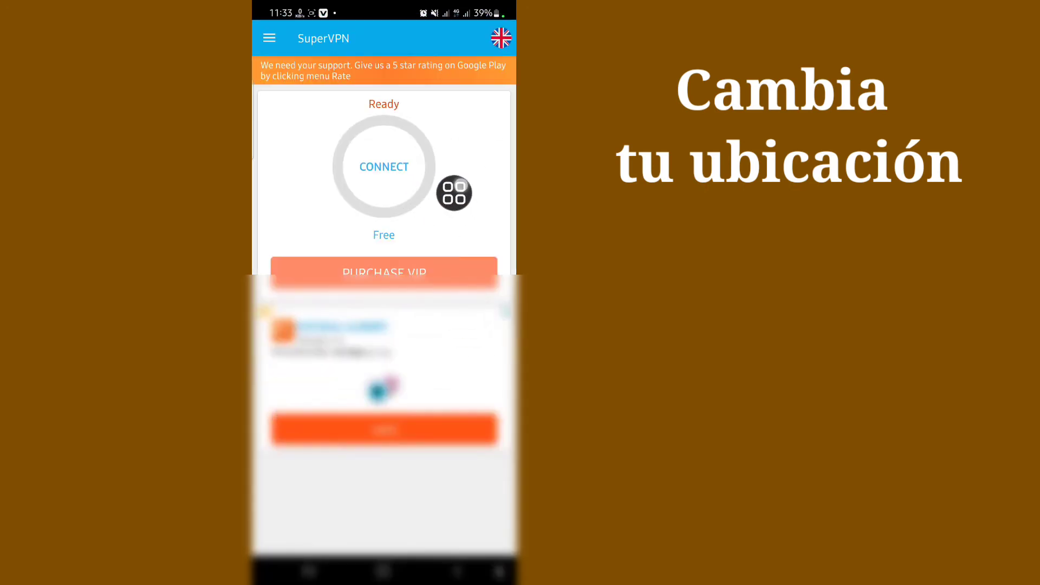
left_click(383, 166)
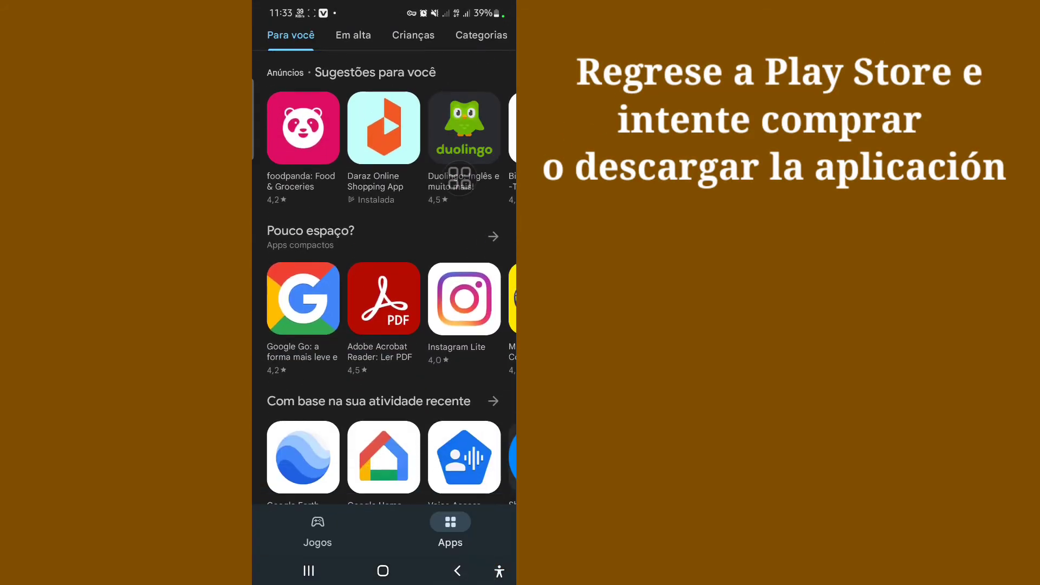
Install Adobe Acrobat Reader: Ler PDF from the Para você recommendations
scroll("down", 3)
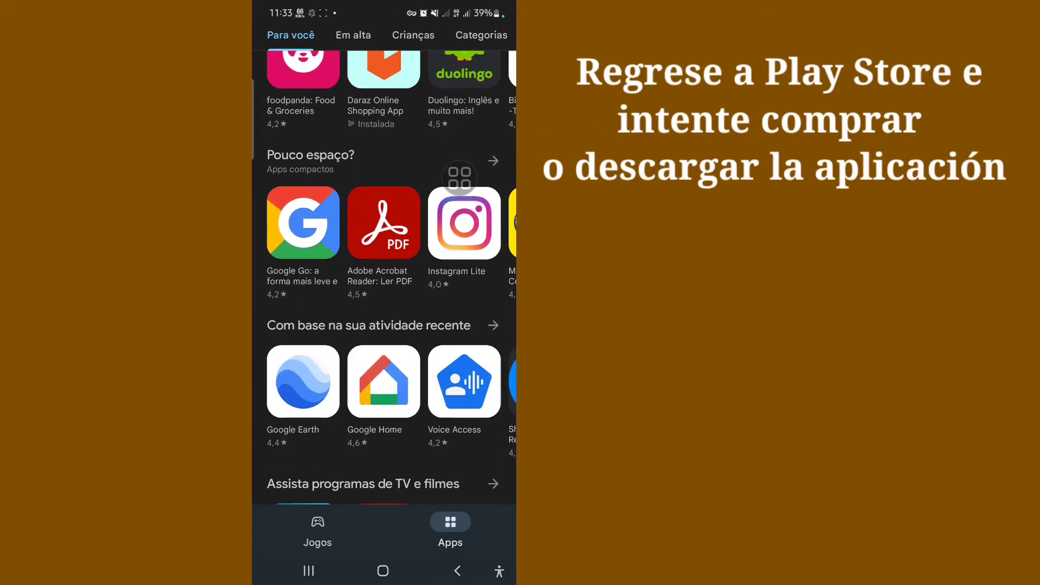
left_click(383, 222)
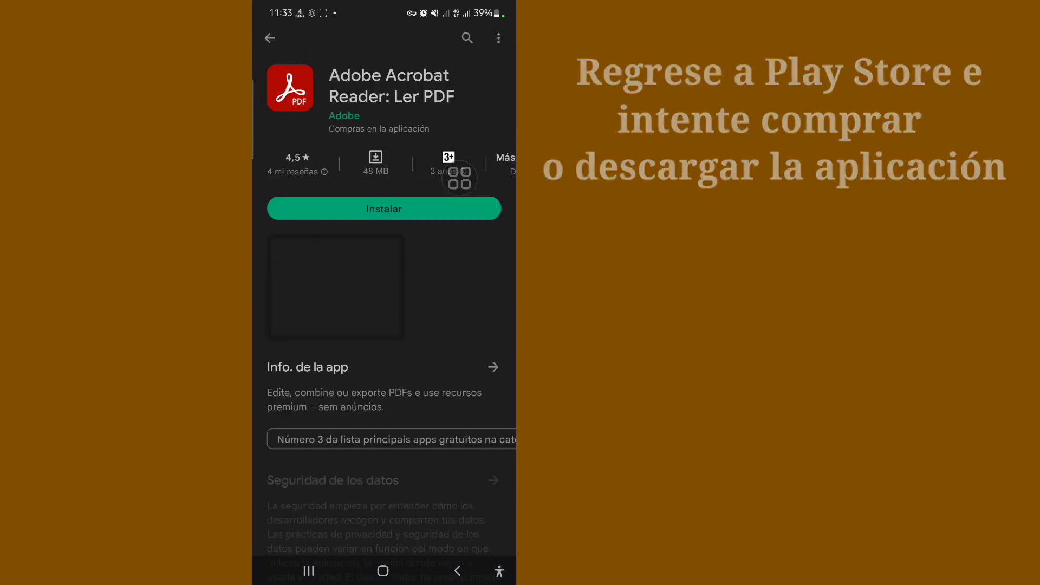
left_click(383, 208)
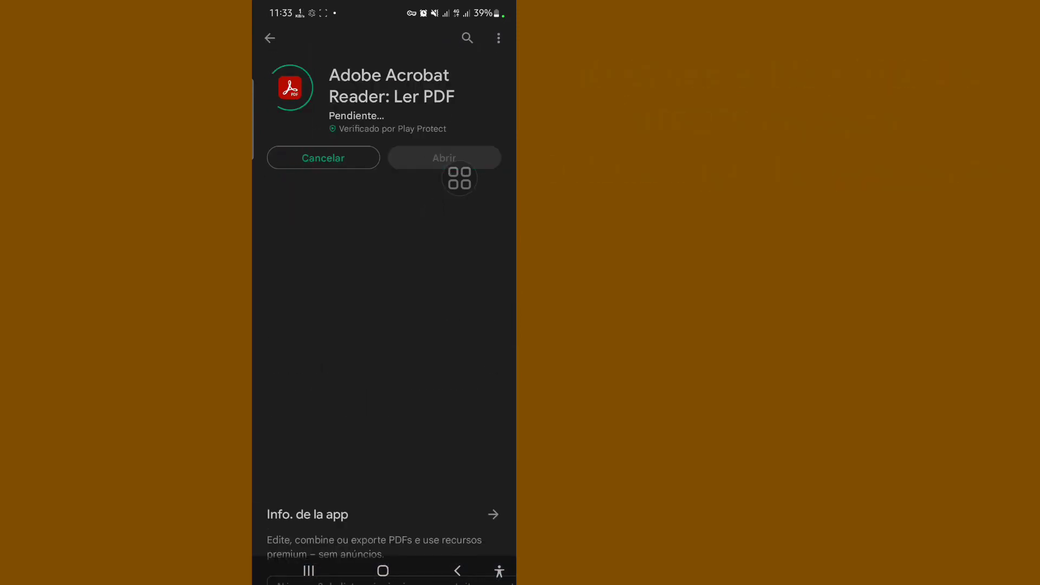